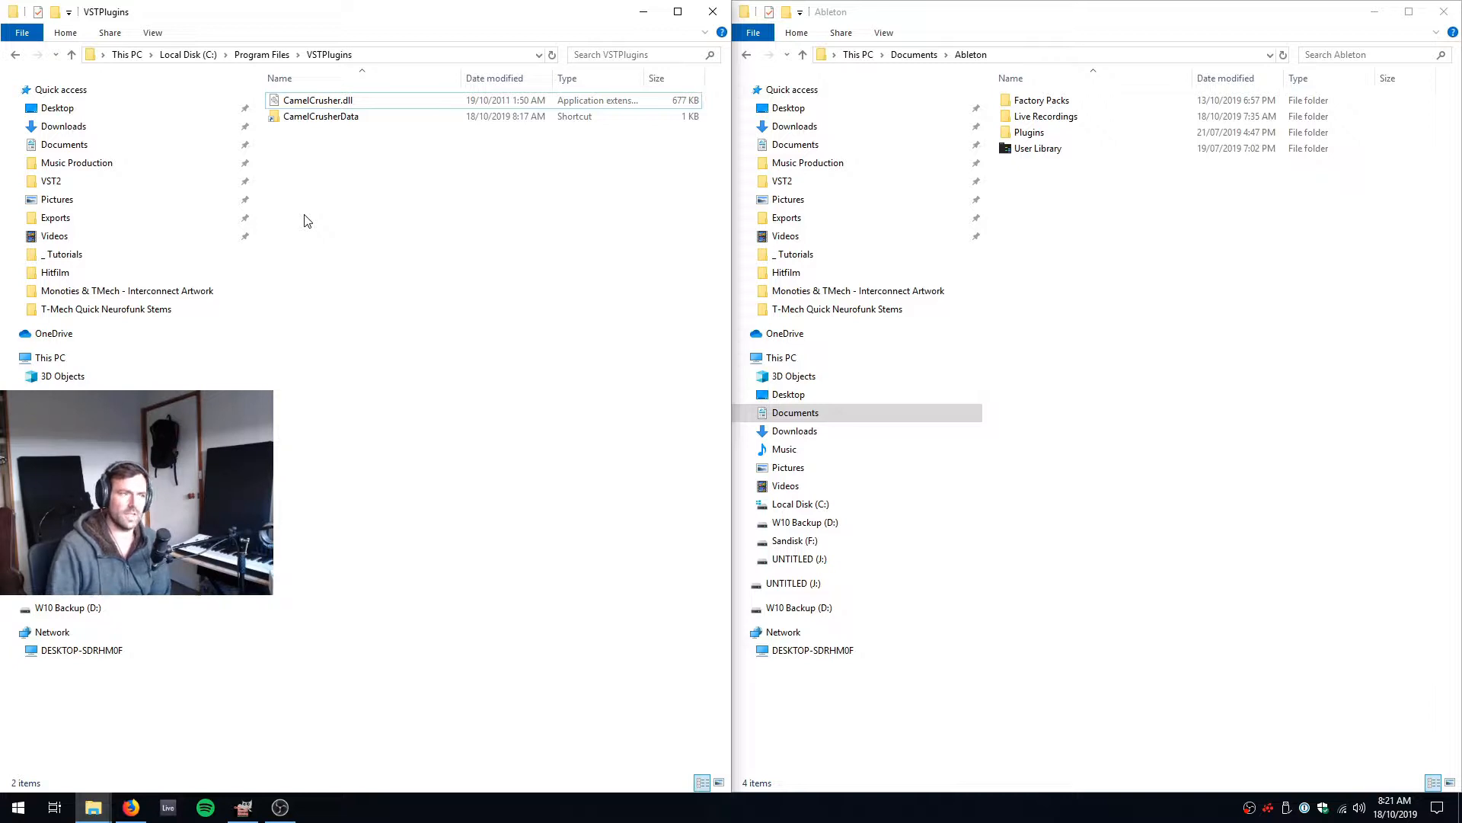
Step: Copy CamelCrusher.dll and navigate toward Ableton's Plugins folder
right_click(318, 101)
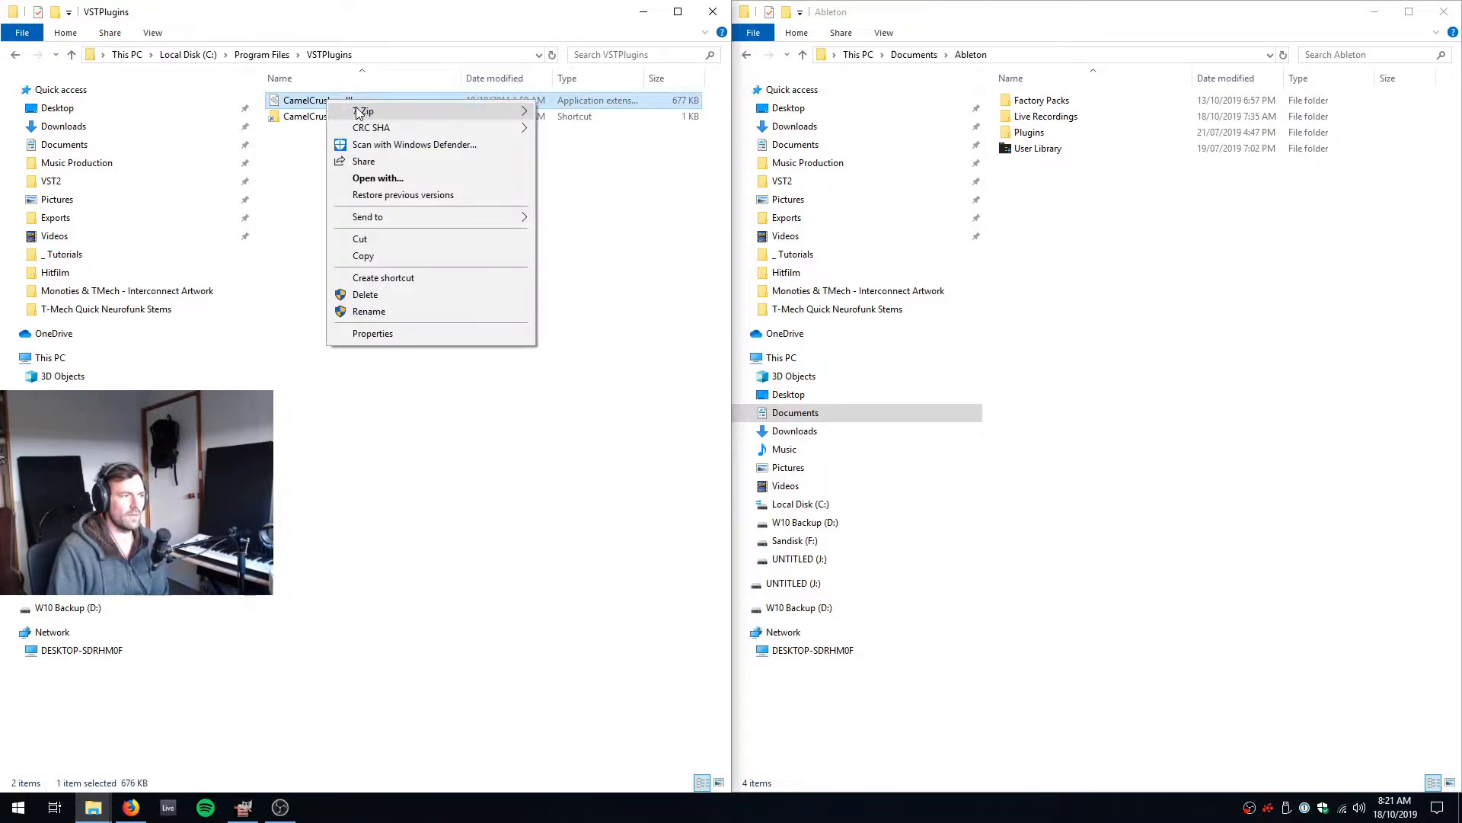
left_click(893, 209)
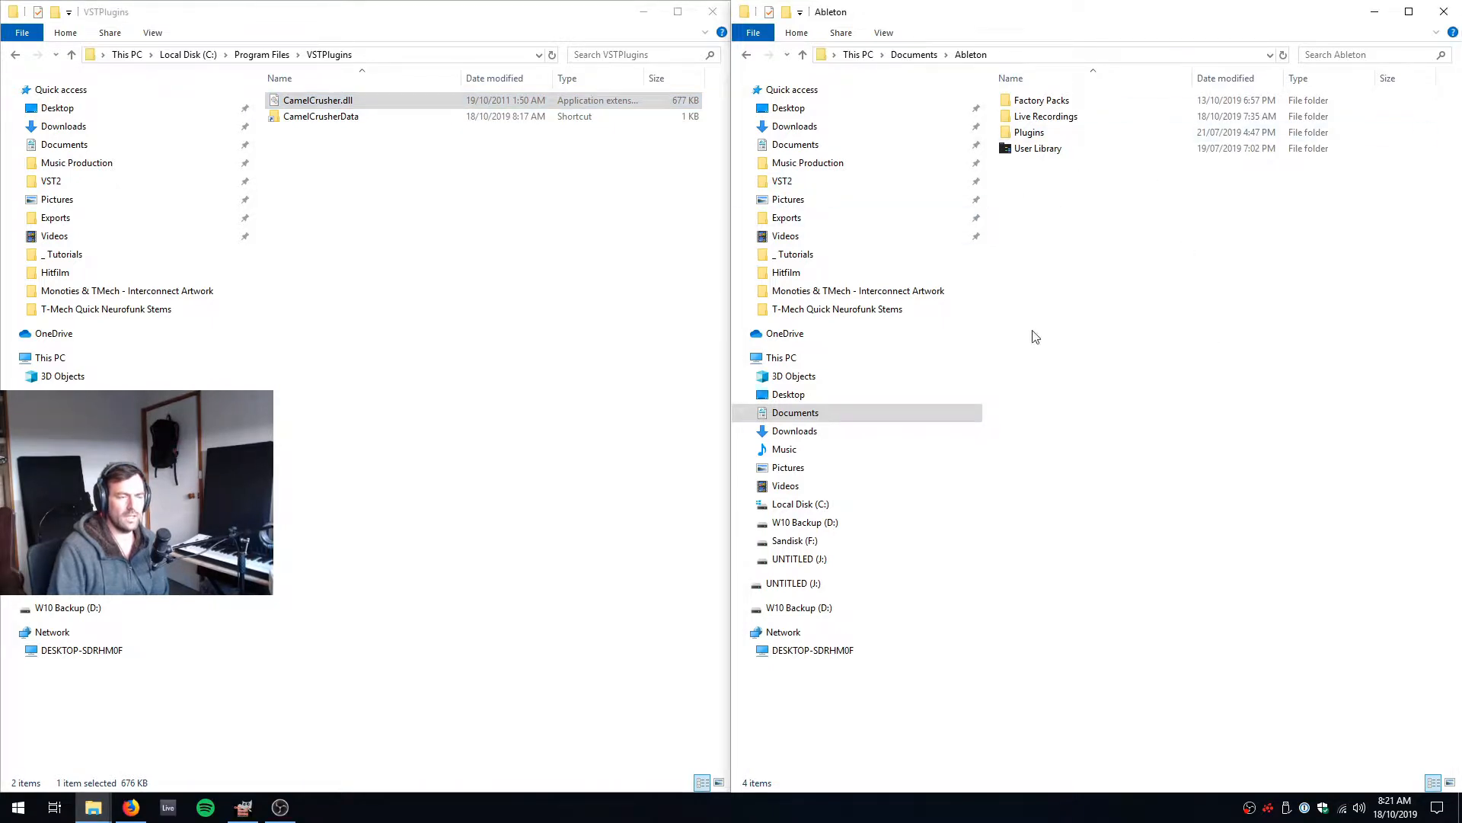
left_click(1042, 100)
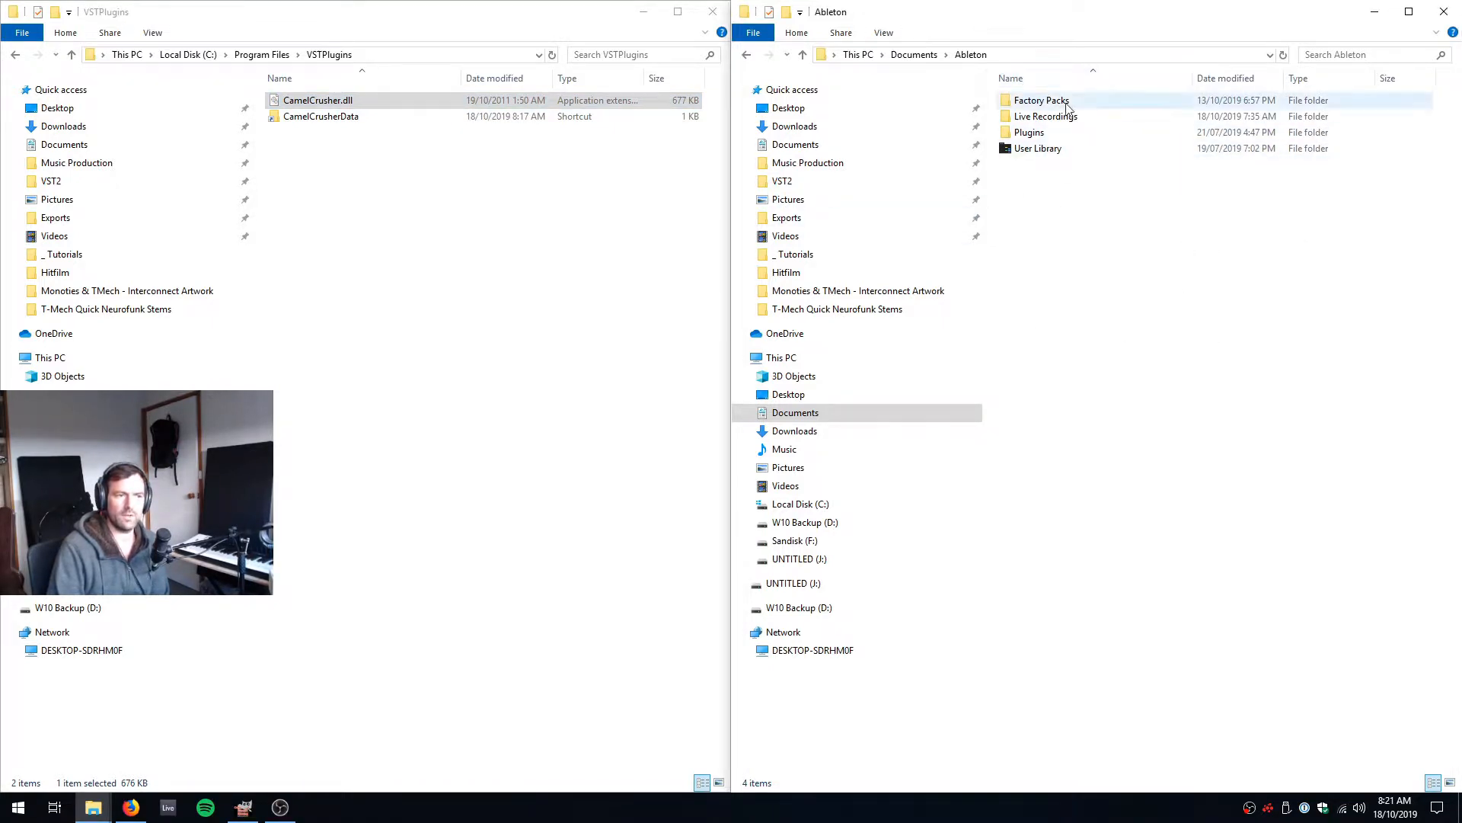
left_click(1038, 148)
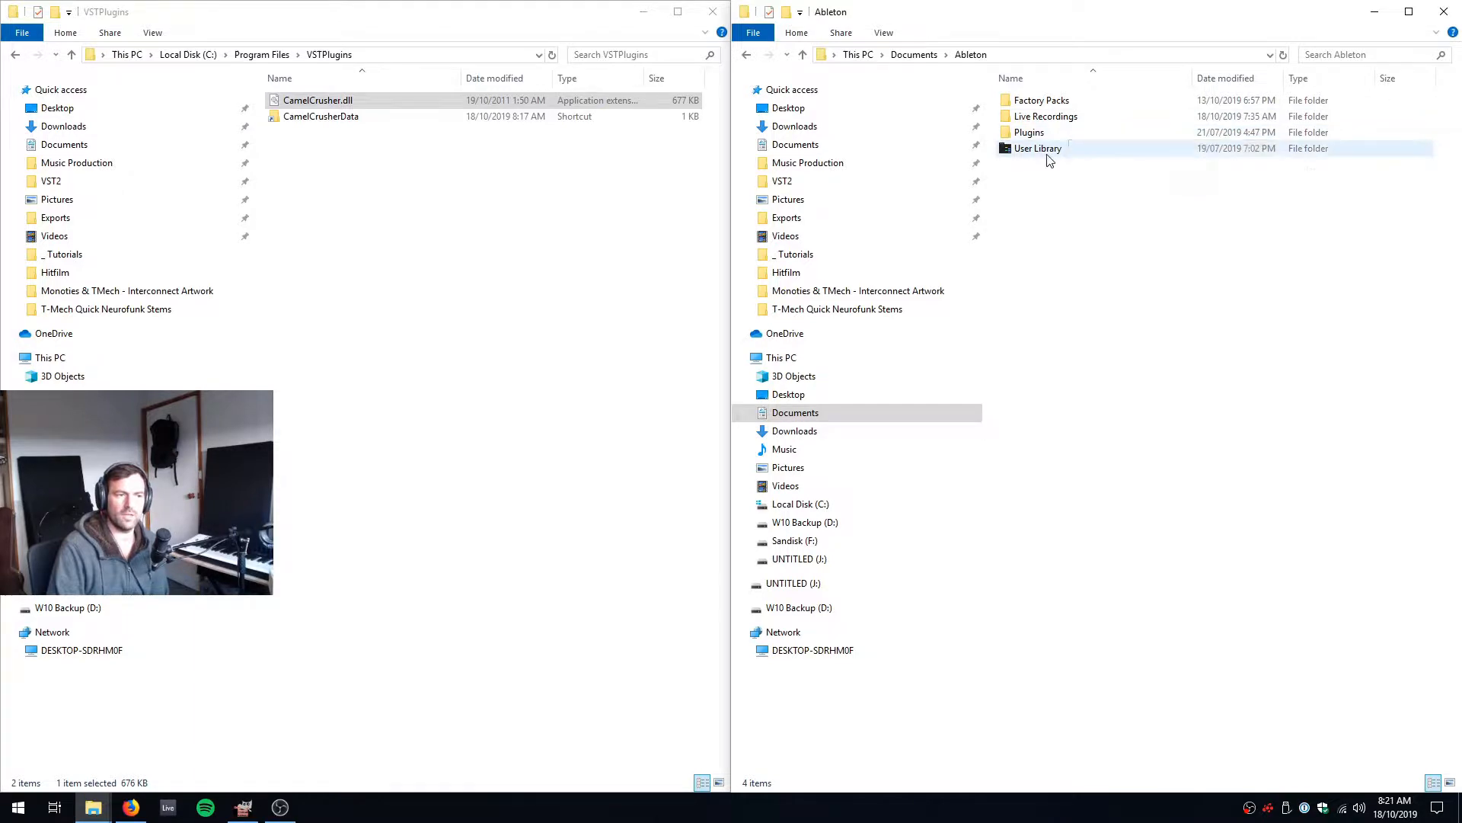
mouse_move(1028, 131)
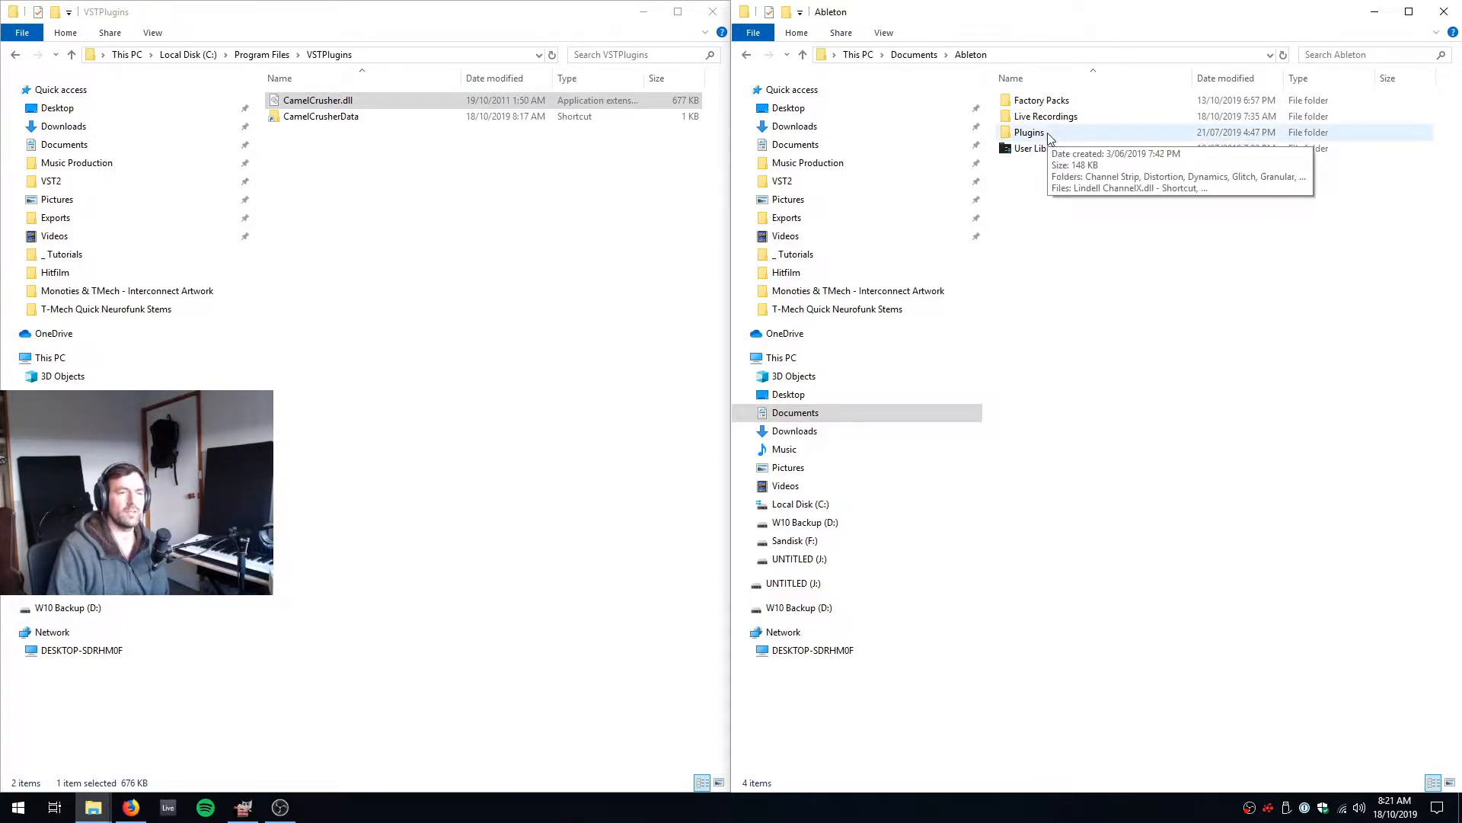
Step: Paste a CamelCrusher.dll shortcut into Plugins/Distortion, return to Plugins and switch to Ableton Live
double_click(1029, 131)
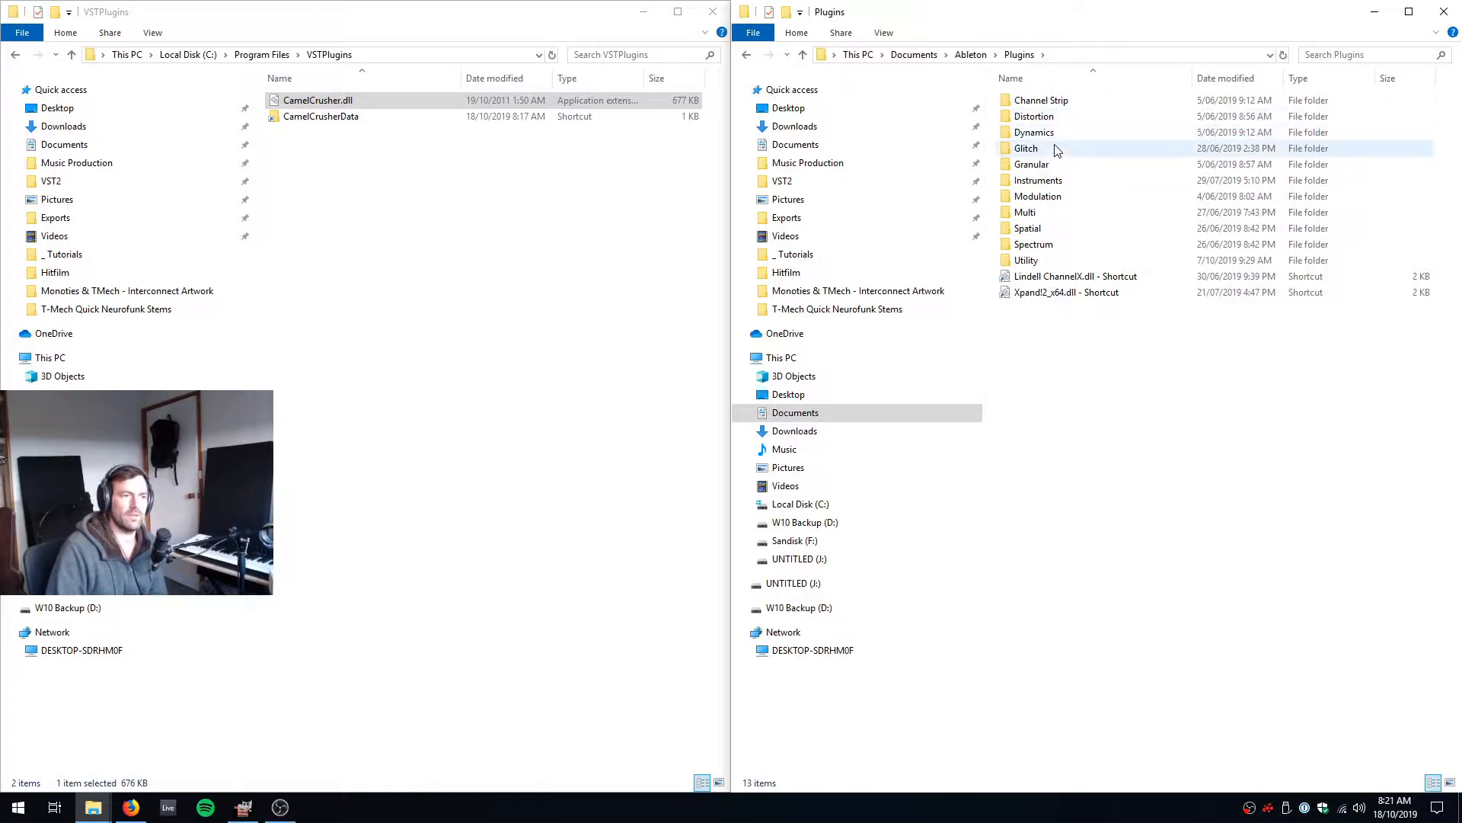
mouse_move(1054, 148)
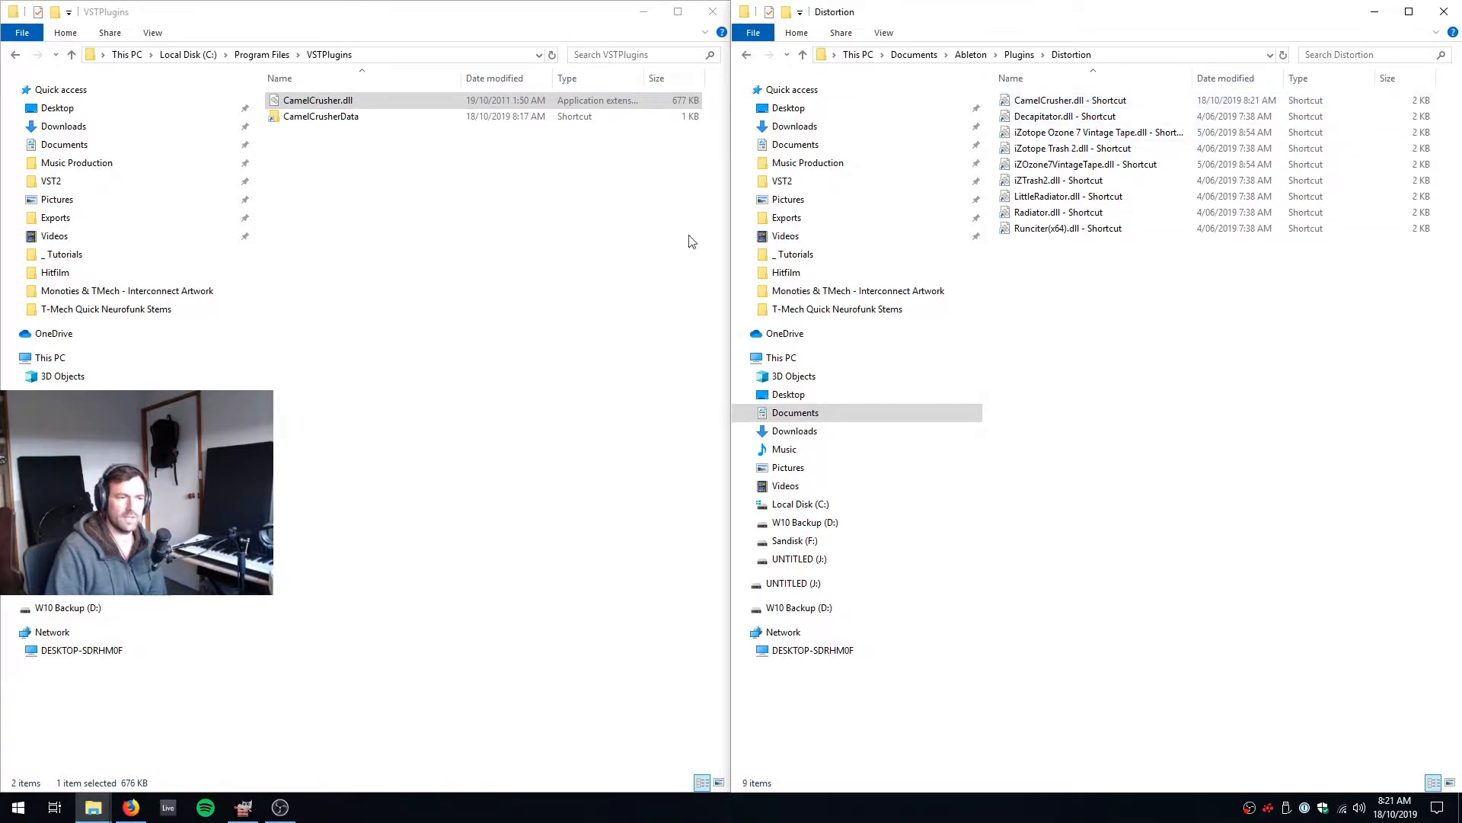
left_click(1019, 55)
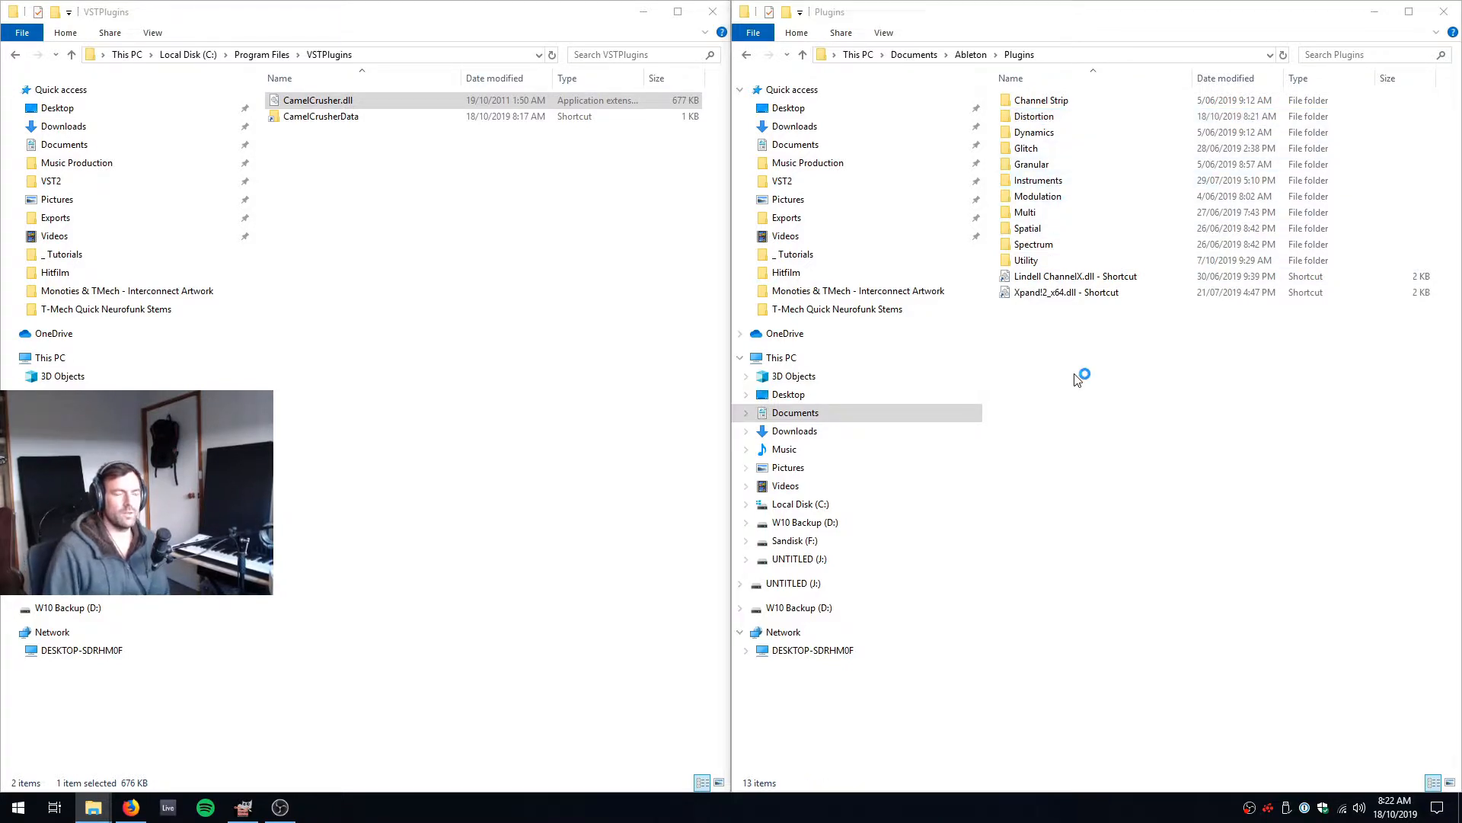
left_click(167, 807)
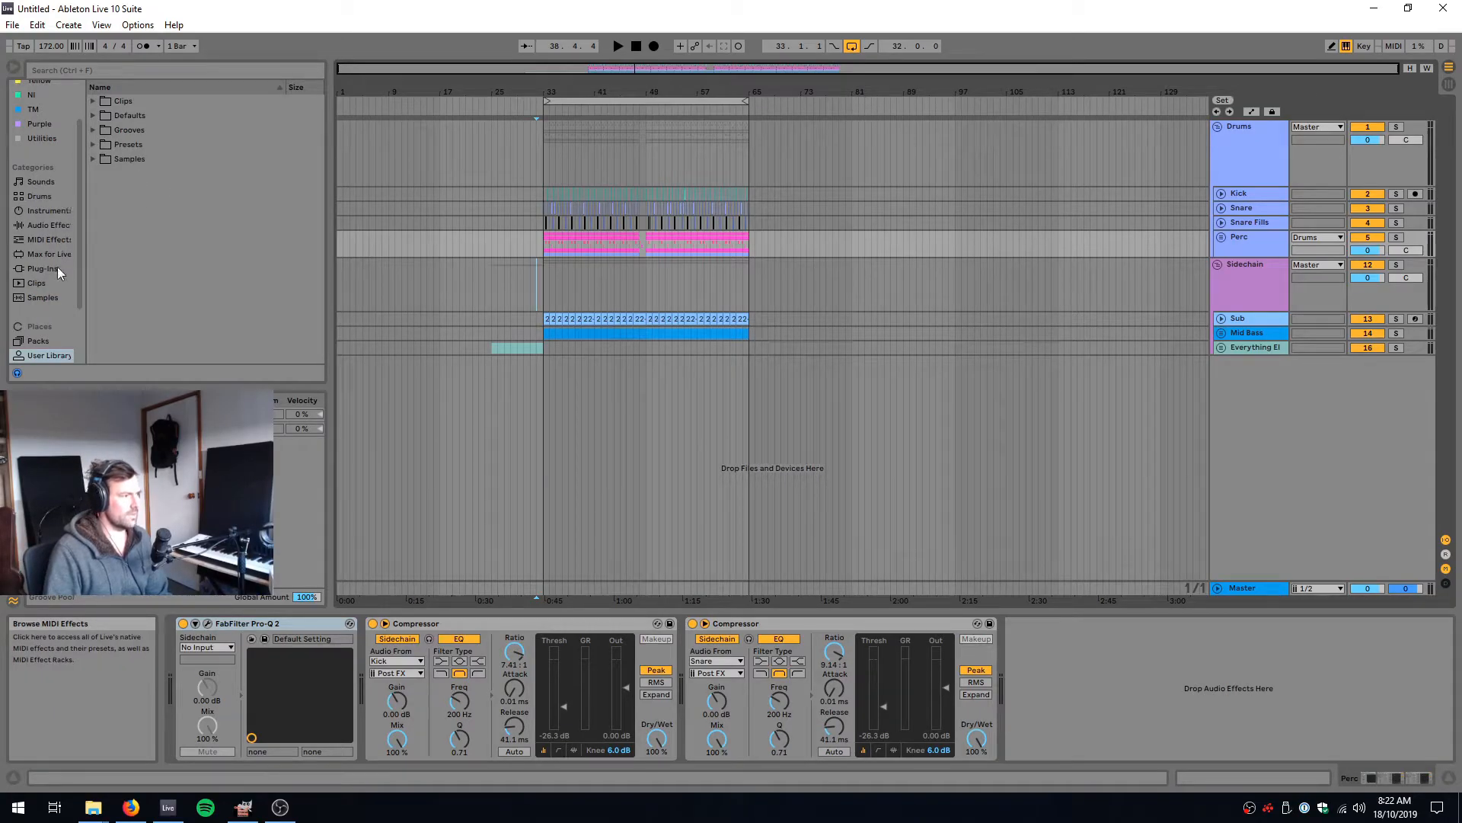
Step: Show the Plug-Ins browser and expand VST with its Distortion group
left_click(41, 268)
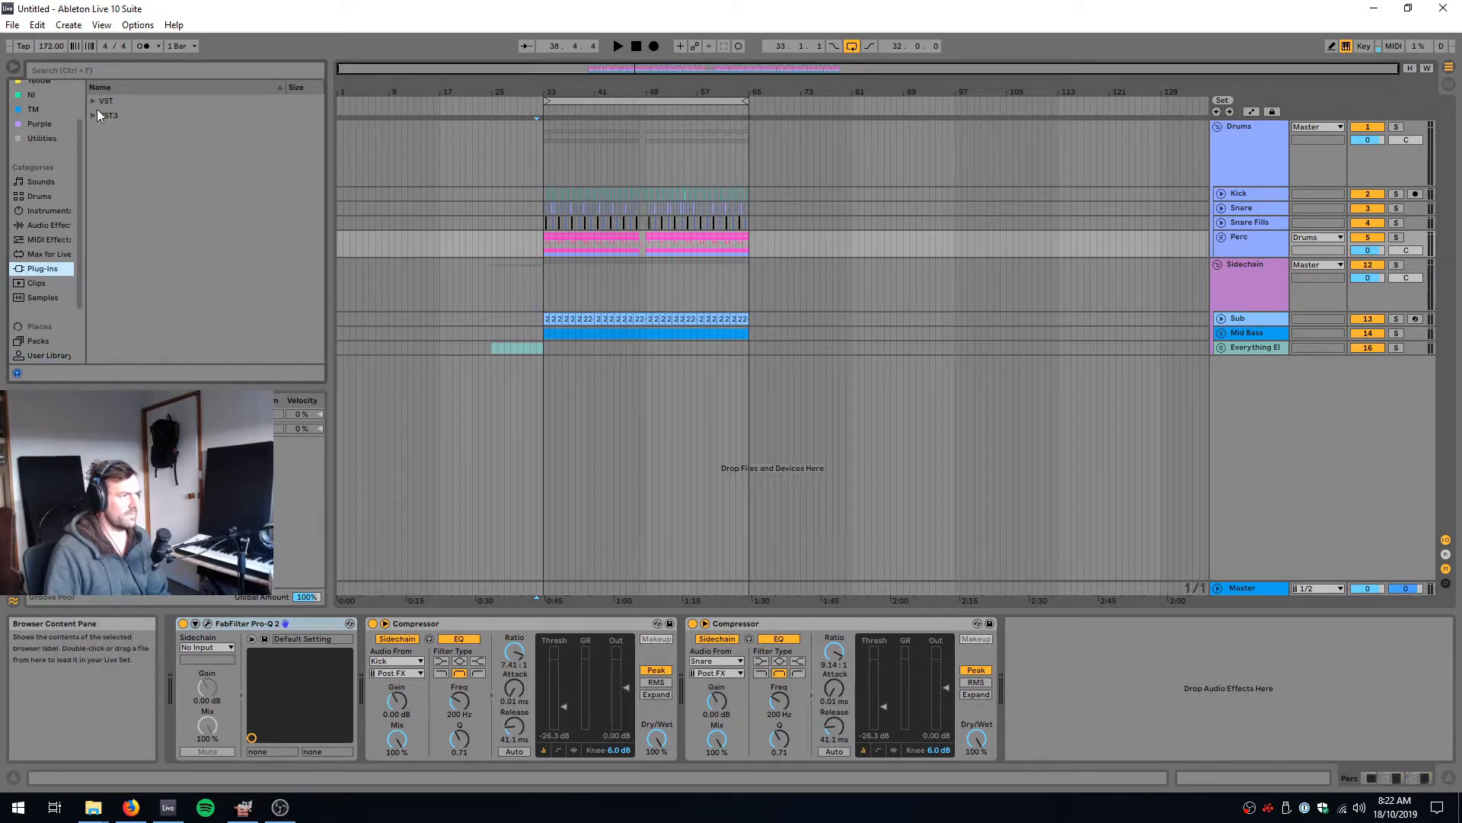
left_click(93, 100)
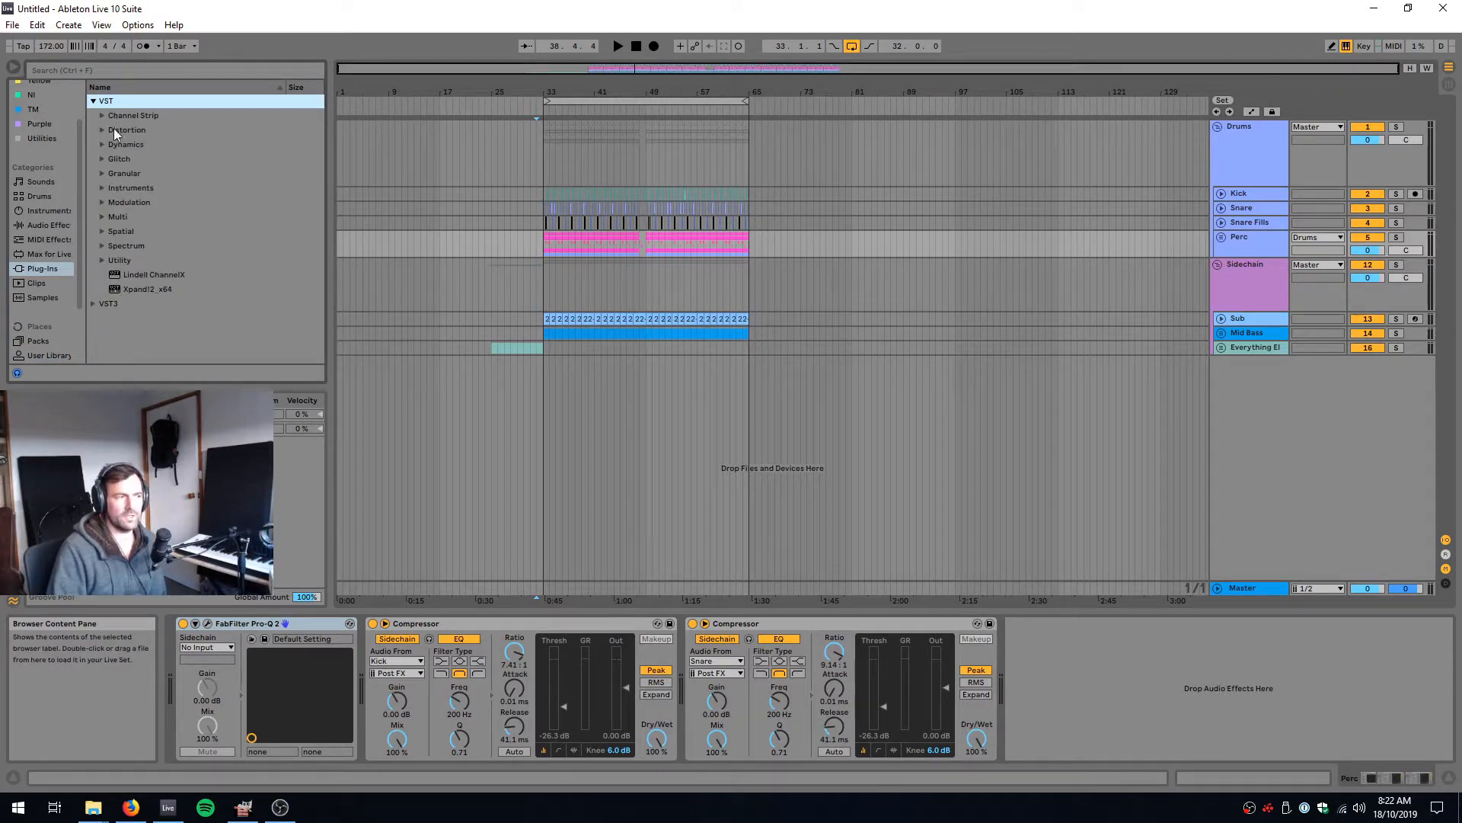
mouse_move(140, 144)
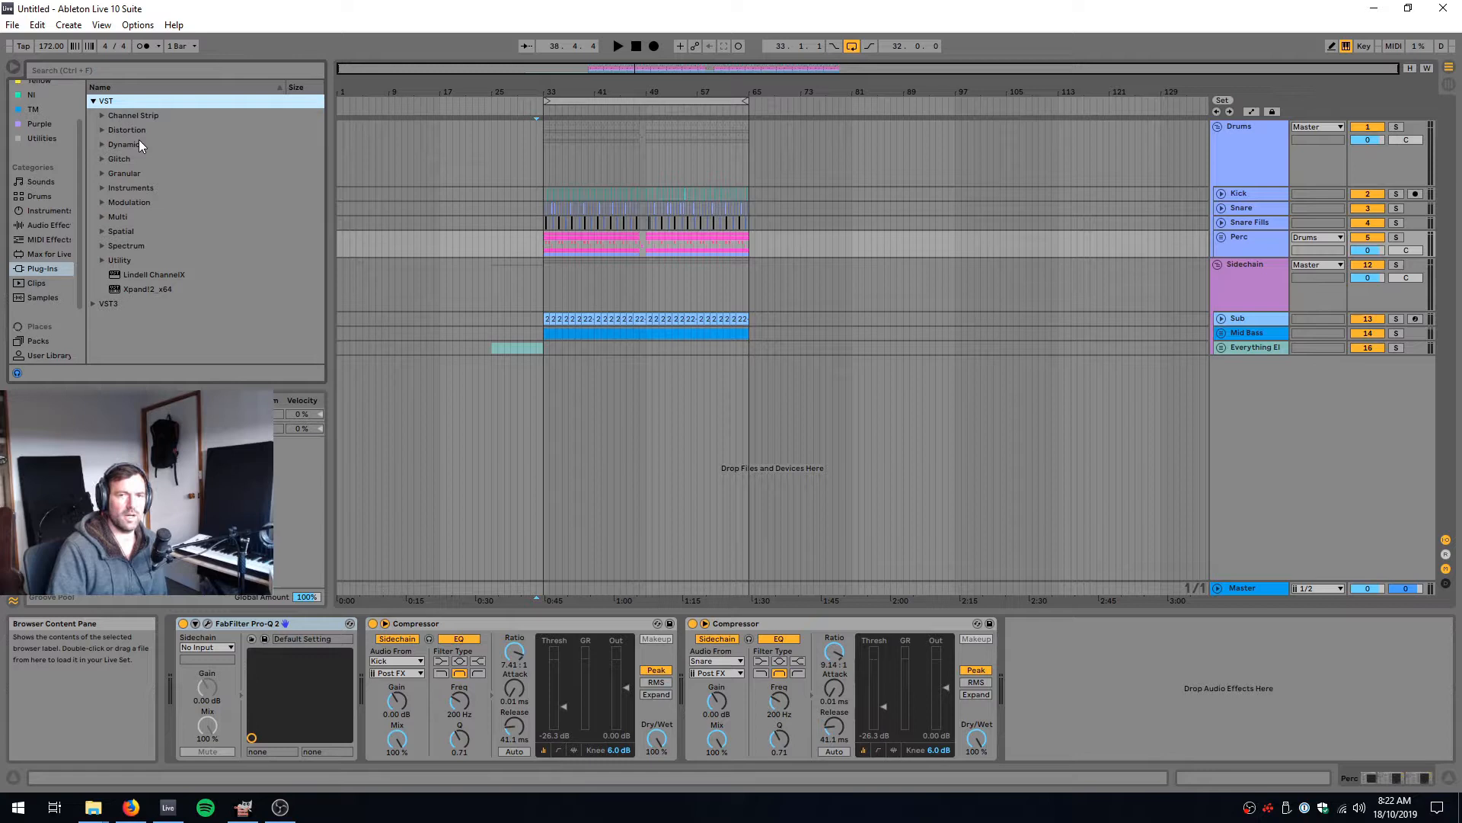
left_click(102, 114)
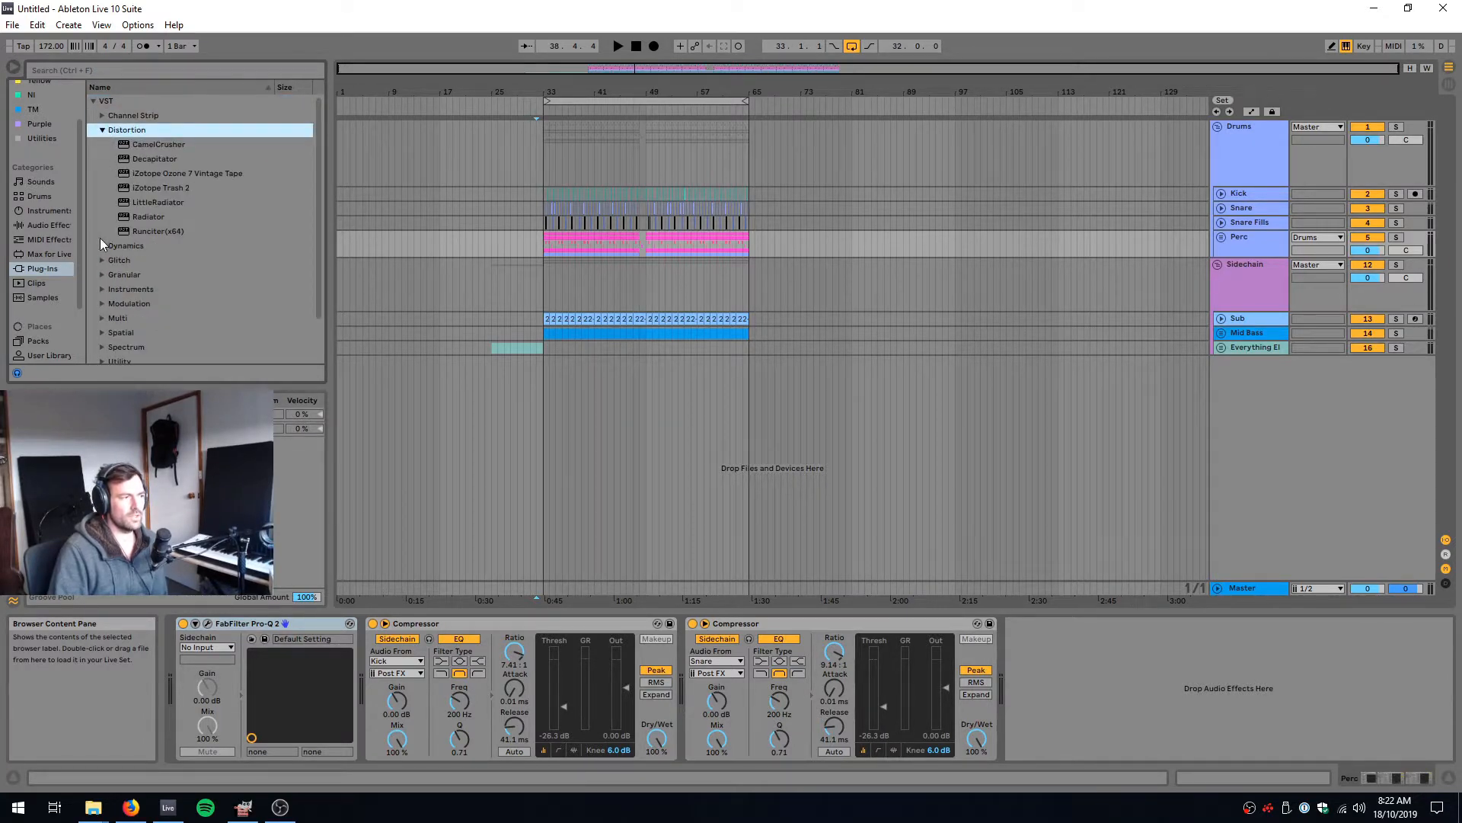
Step: Peek into the Glitch, Granular and Instruments groups, then return to Distortion listing CamelCrusher
left_click(100, 158)
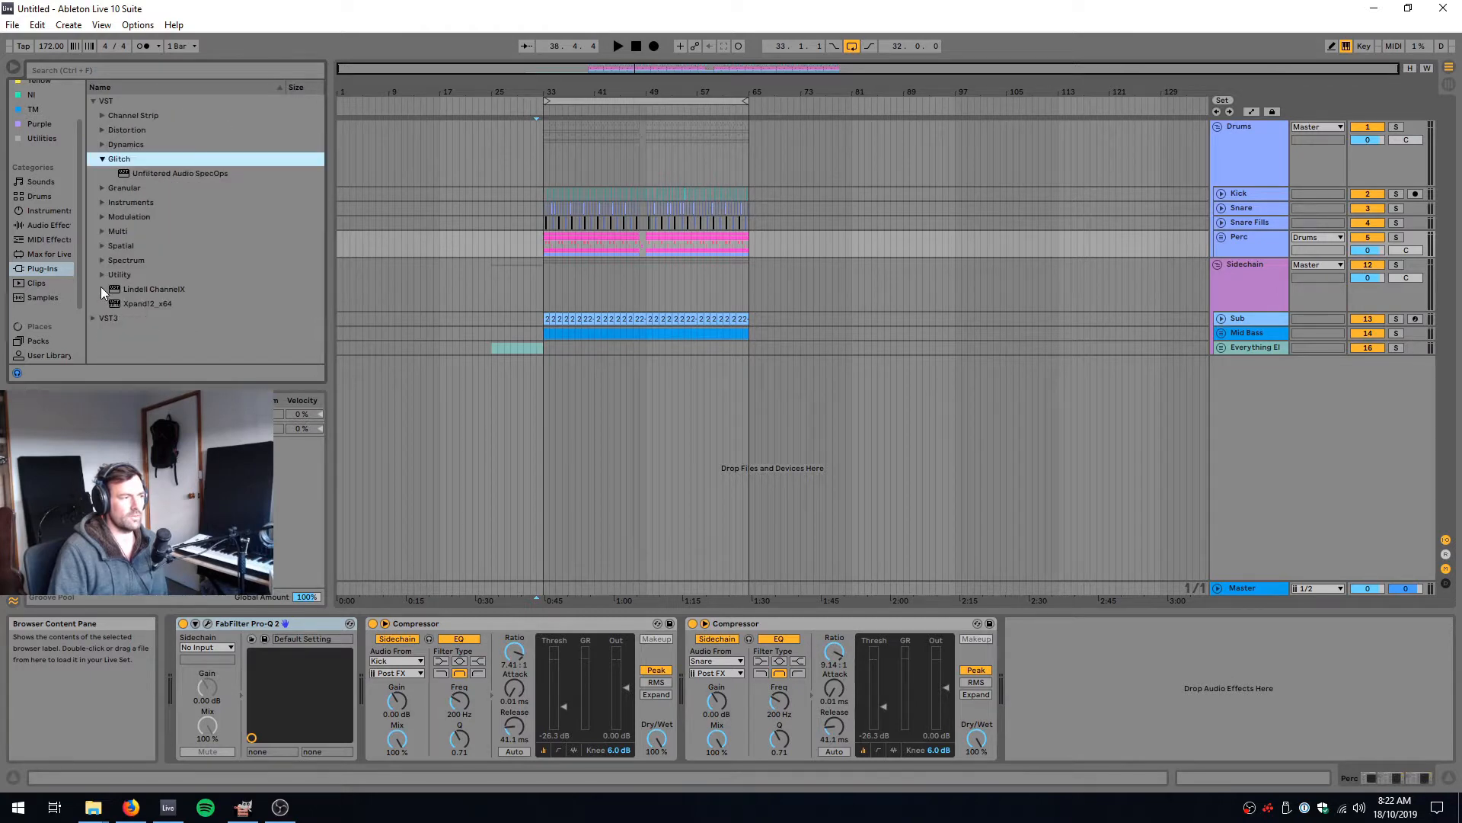
left_click(123, 173)
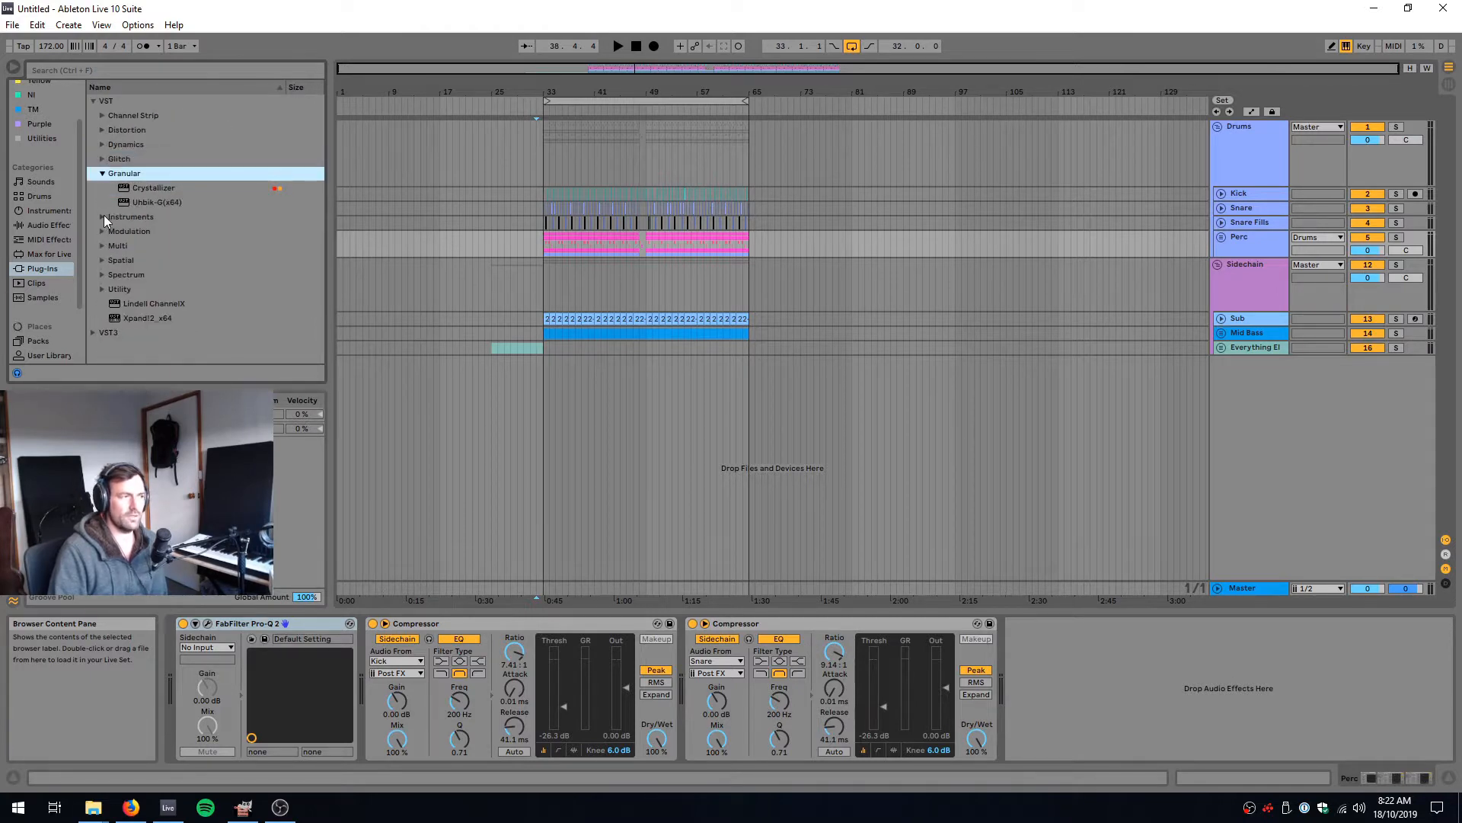
left_click(93, 174)
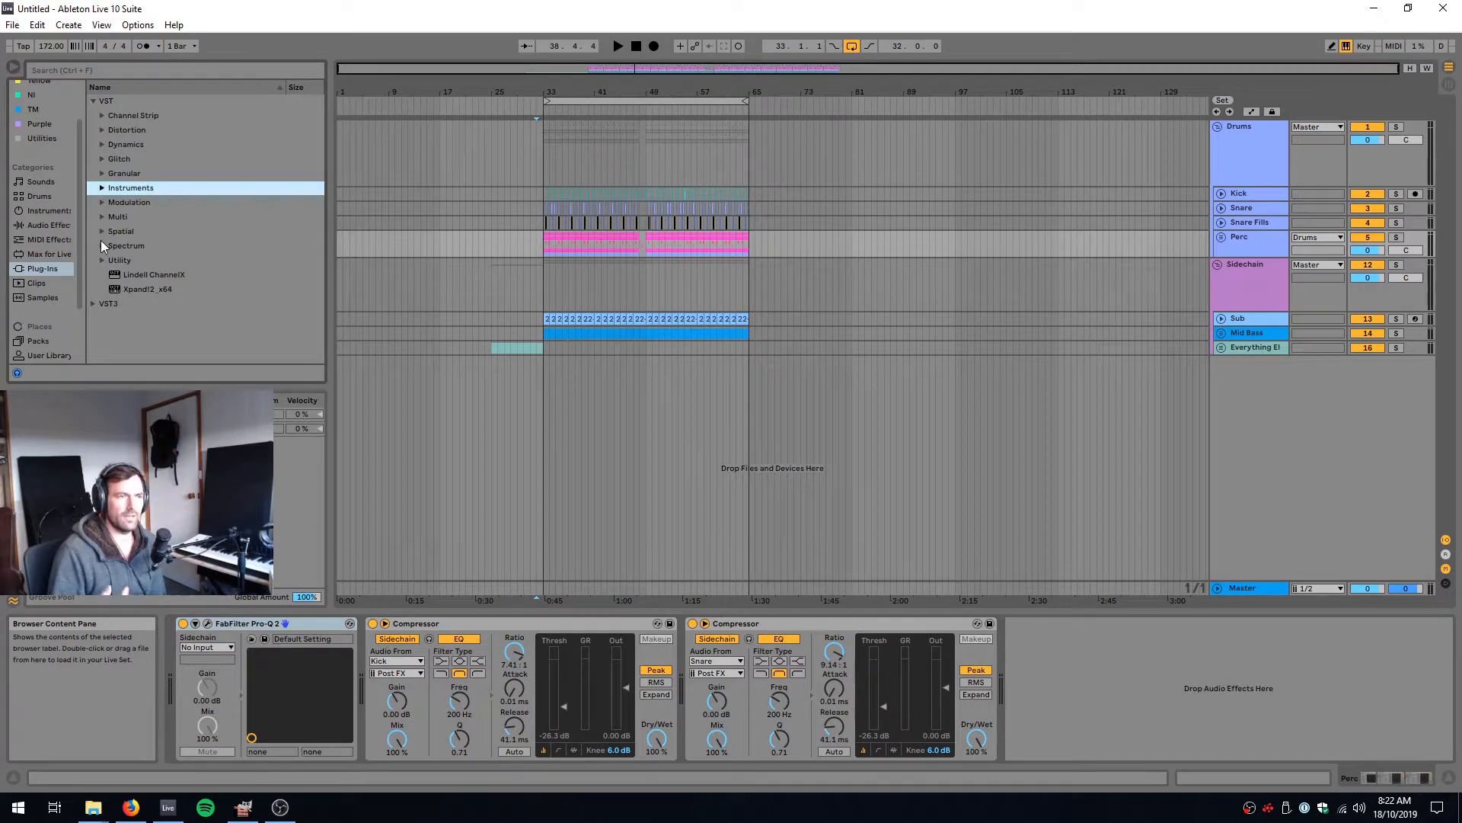
left_click(101, 129)
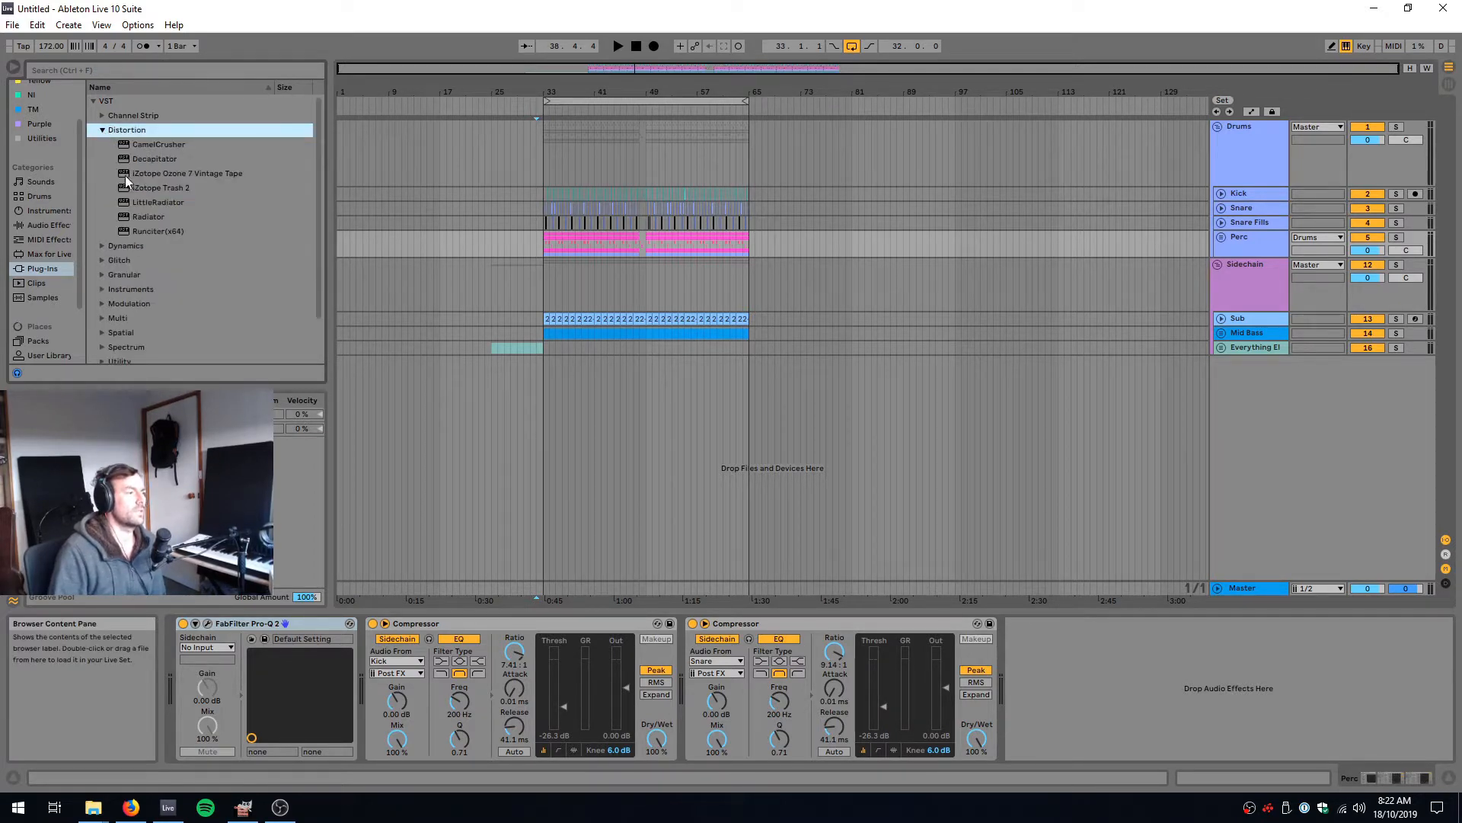
Step: Load CamelCrusher onto new audio track 18 Audio (Annihilate preset) and collapse Distortion
left_click(157, 143)
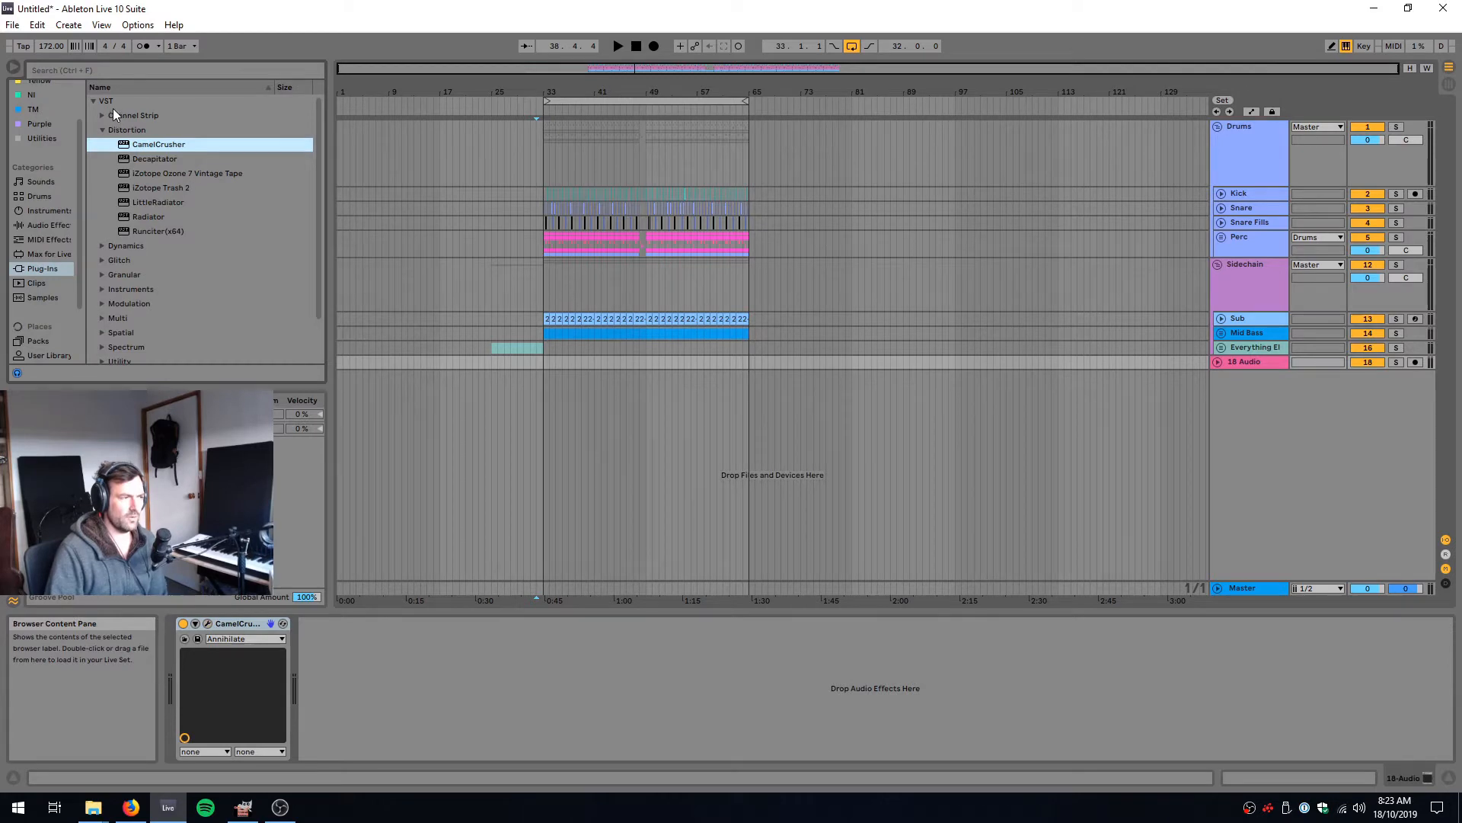
left_click(102, 129)
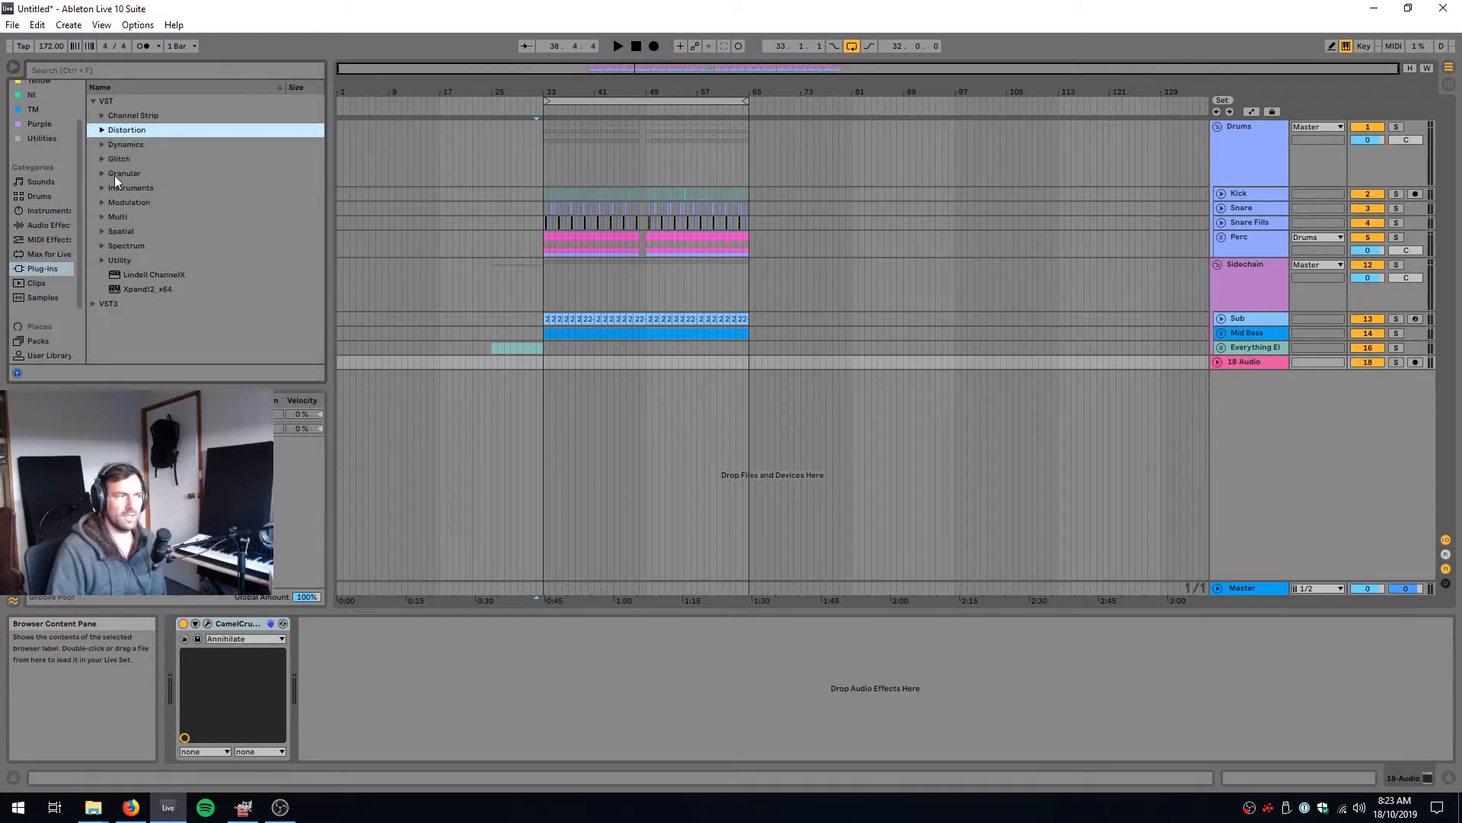